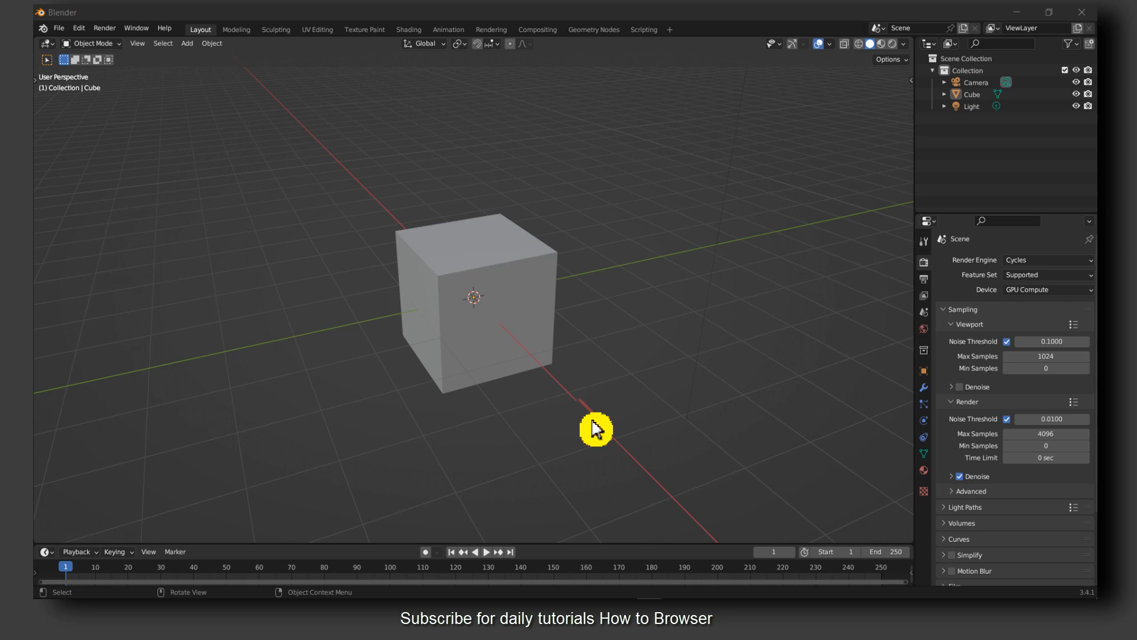
Step: Zoom the viewport toward the default cube and select it
{"action": "left_click_drag", "start_coordinate": [595, 429], "coordinate": [532, 313]}
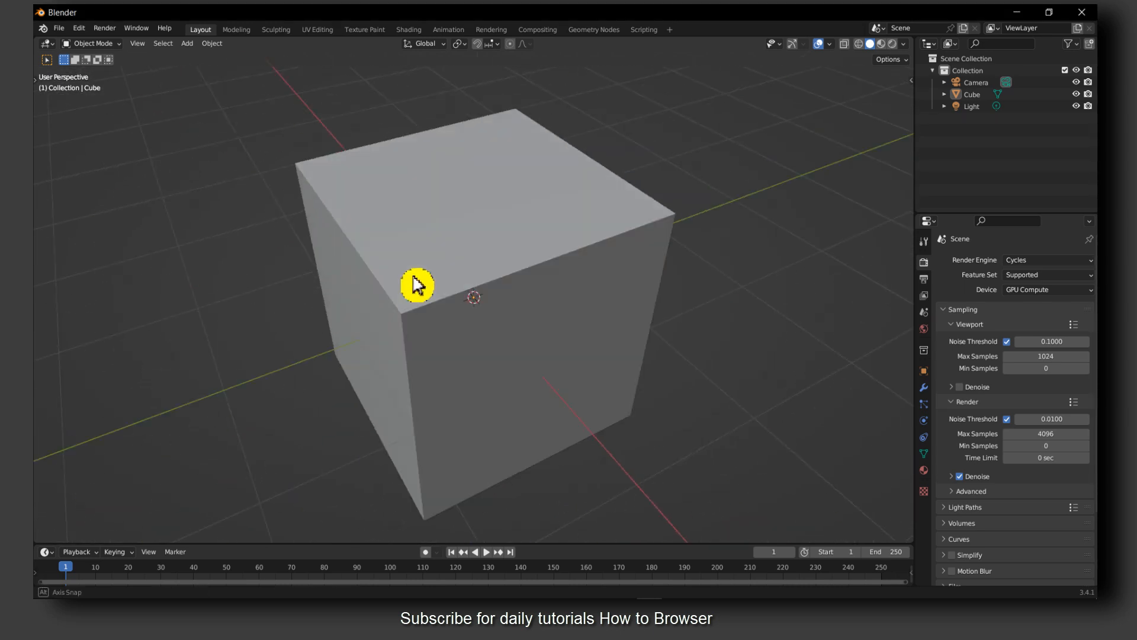
{"action": "left_click", "coordinate": [417, 283]}
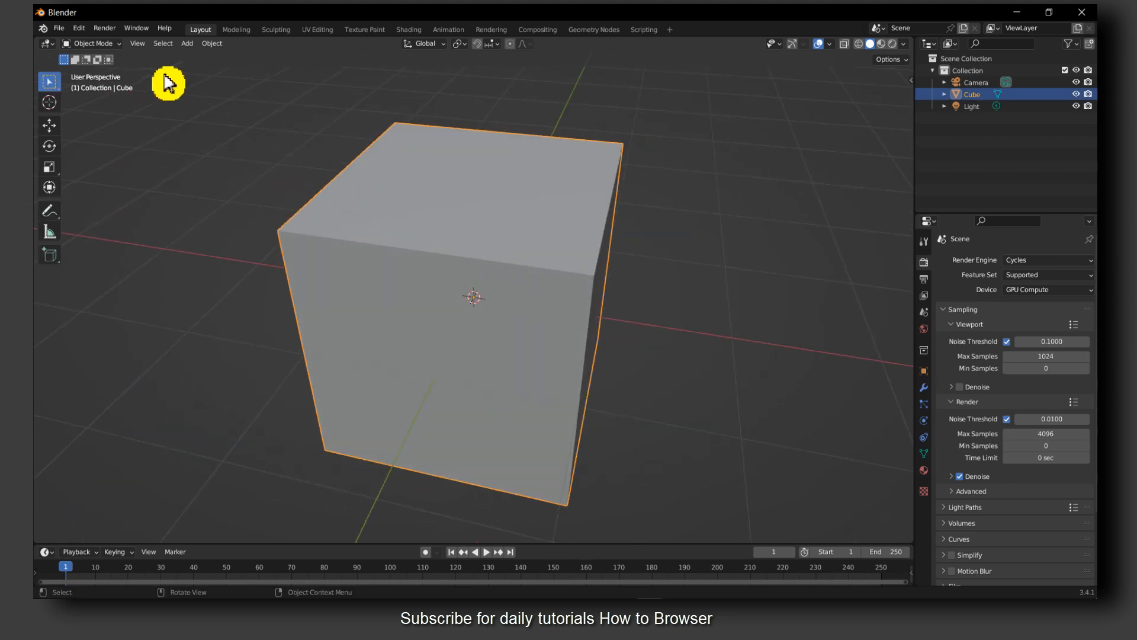
Step: Switch the selected cube from Object Mode into Edit Mode
{"action": "left_click", "coordinate": [94, 42]}
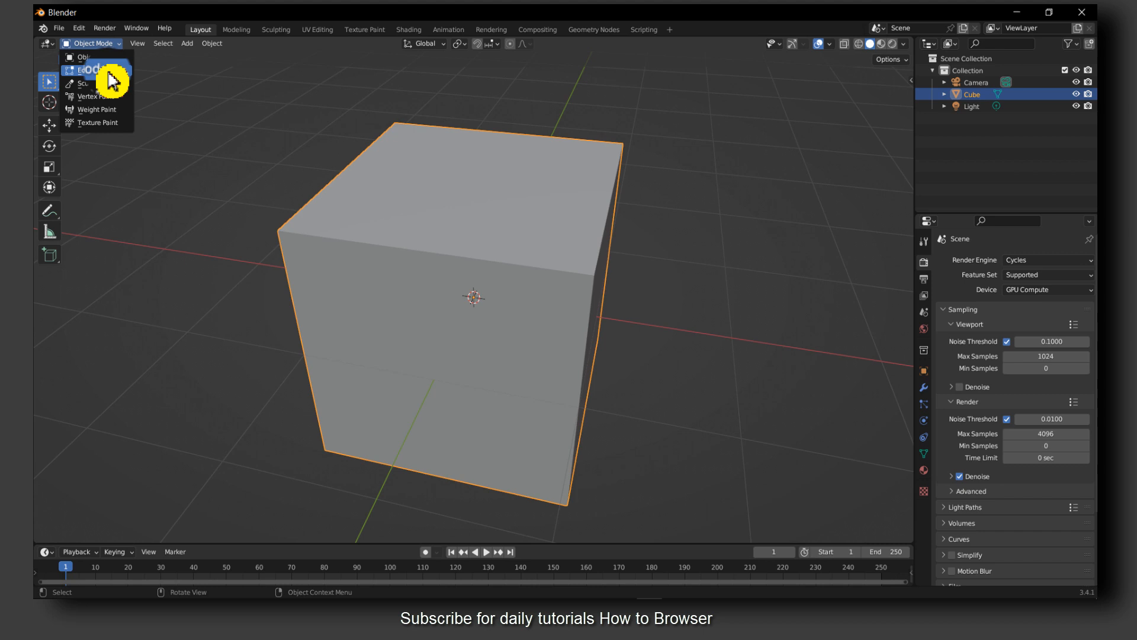
{"action": "left_click", "coordinate": [85, 70]}
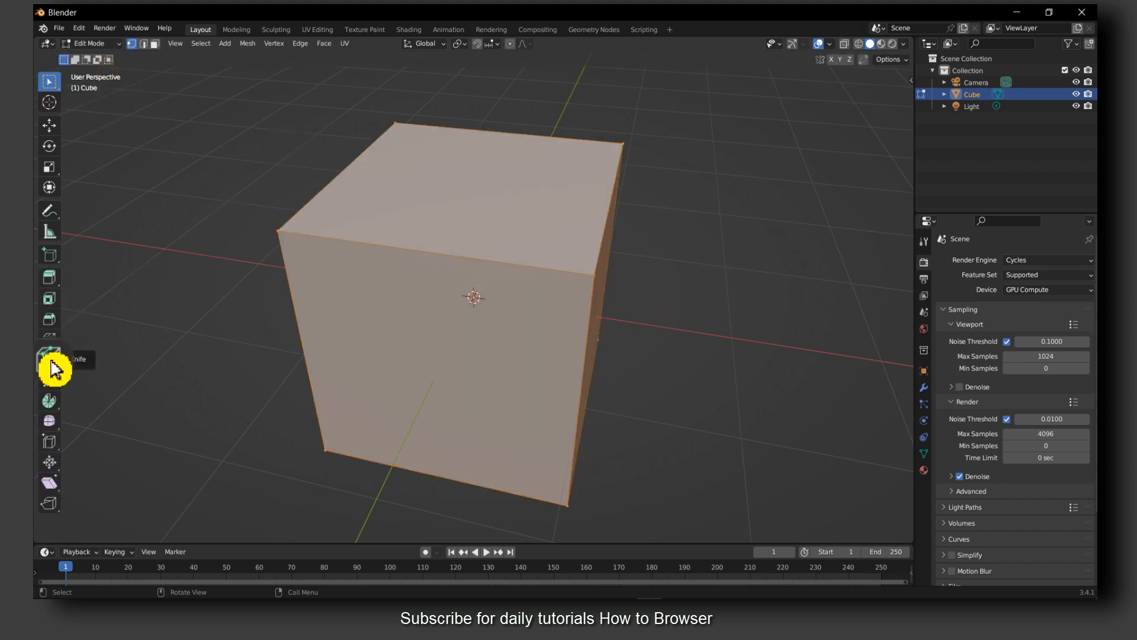
{"action": "mouse_move", "coordinate": [49, 356]}
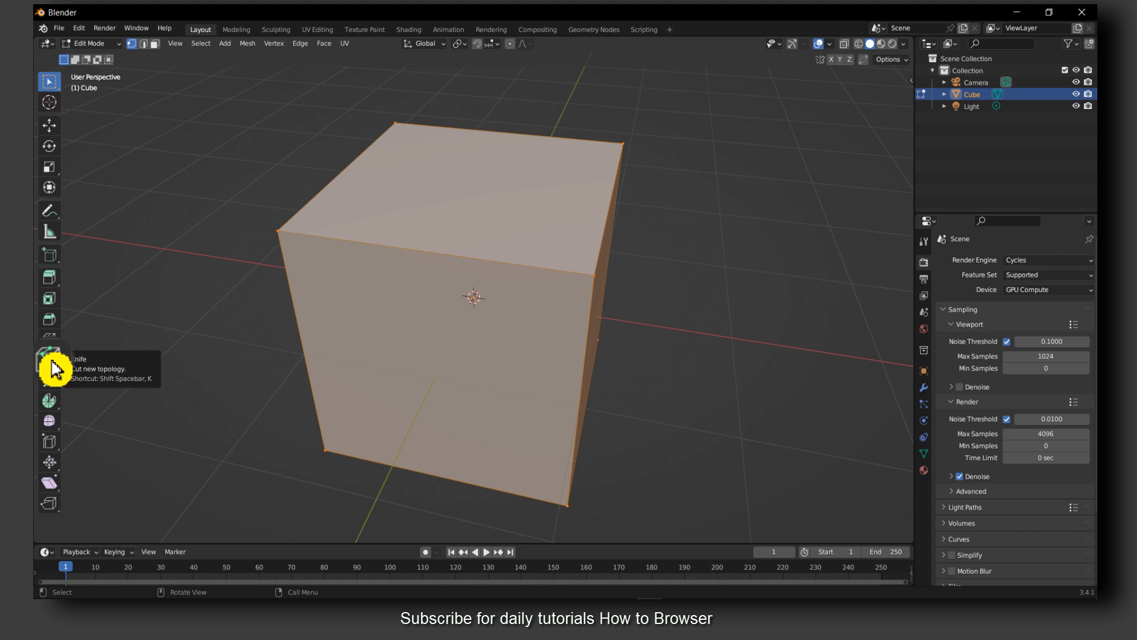
Step: Activate the Knife tool to cut new edges into the cube's top face
{"action": "left_click", "coordinate": [50, 354]}
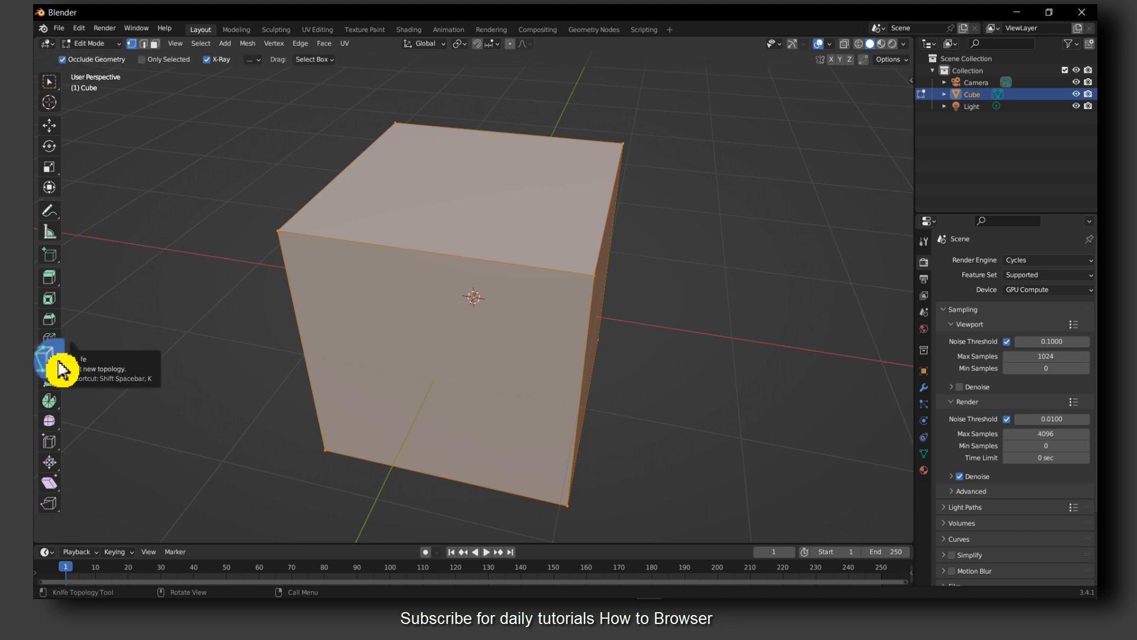
{"action": "left_click", "coordinate": [48, 359]}
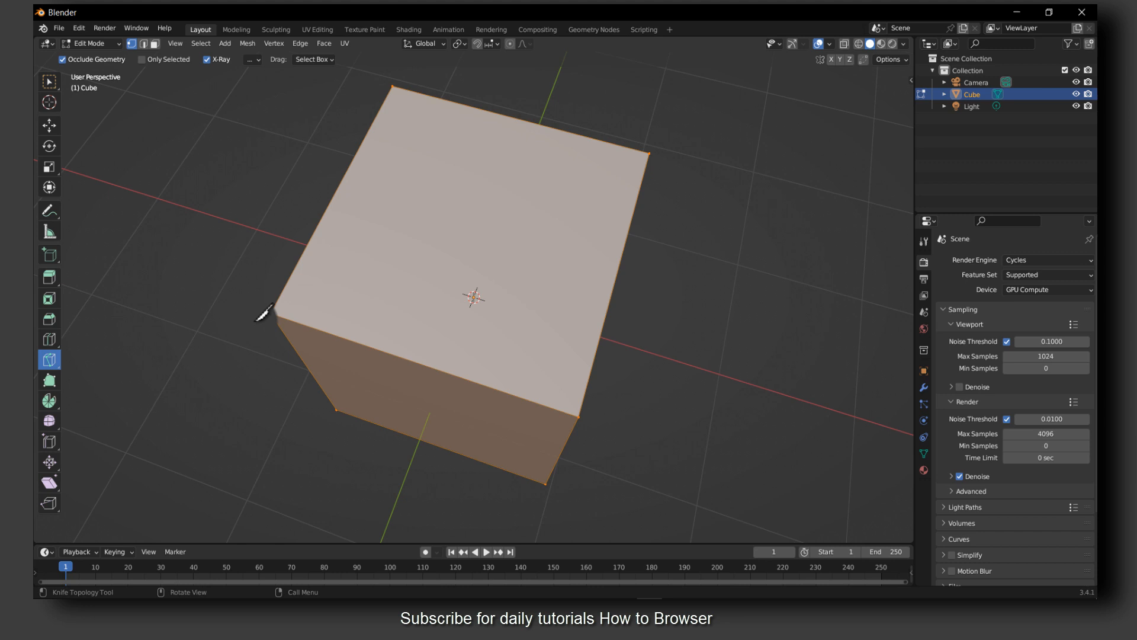
{"action": "left_click", "coordinate": [274, 312]}
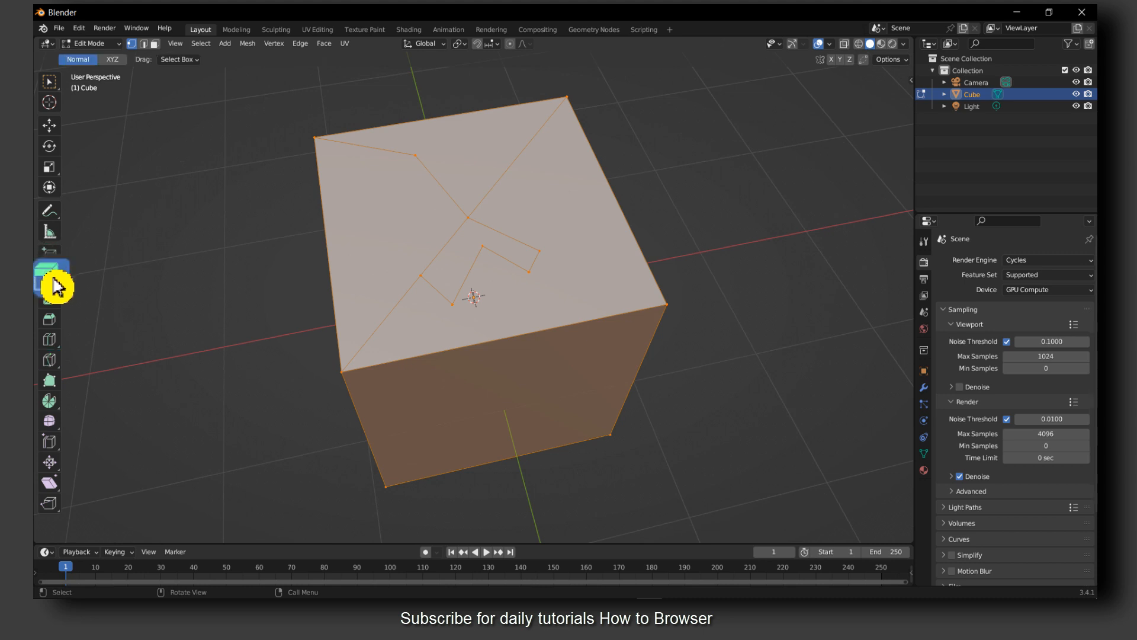
{"action": "mouse_move", "coordinate": [50, 266]}
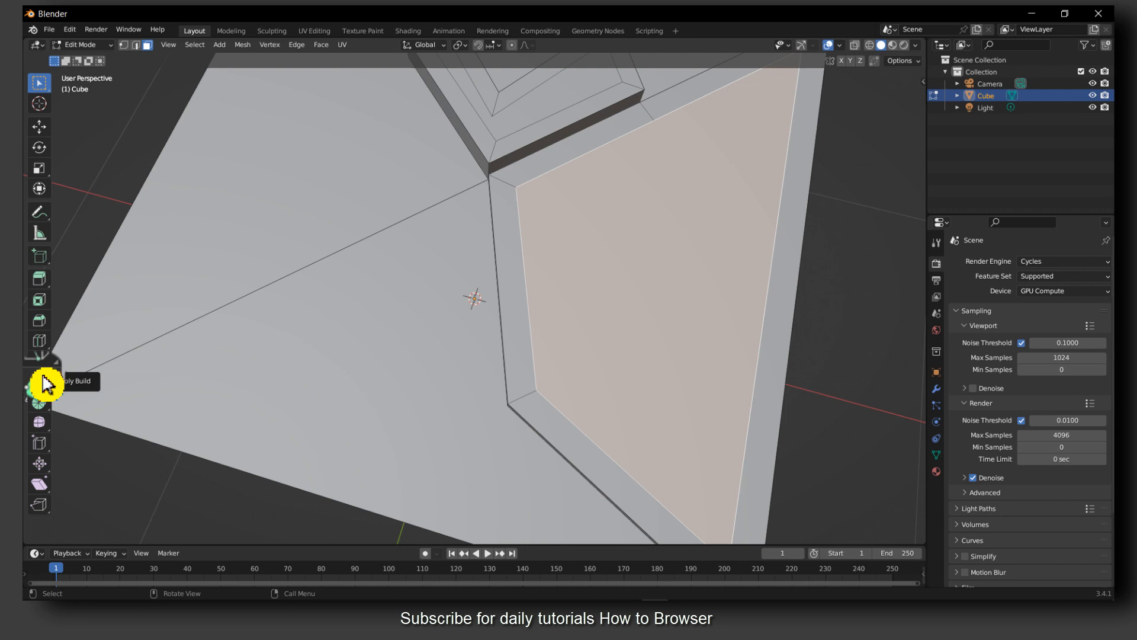
Step: Reactivate the Knife tool after extruding and insetting the cut faces
{"action": "left_click", "coordinate": [38, 361]}
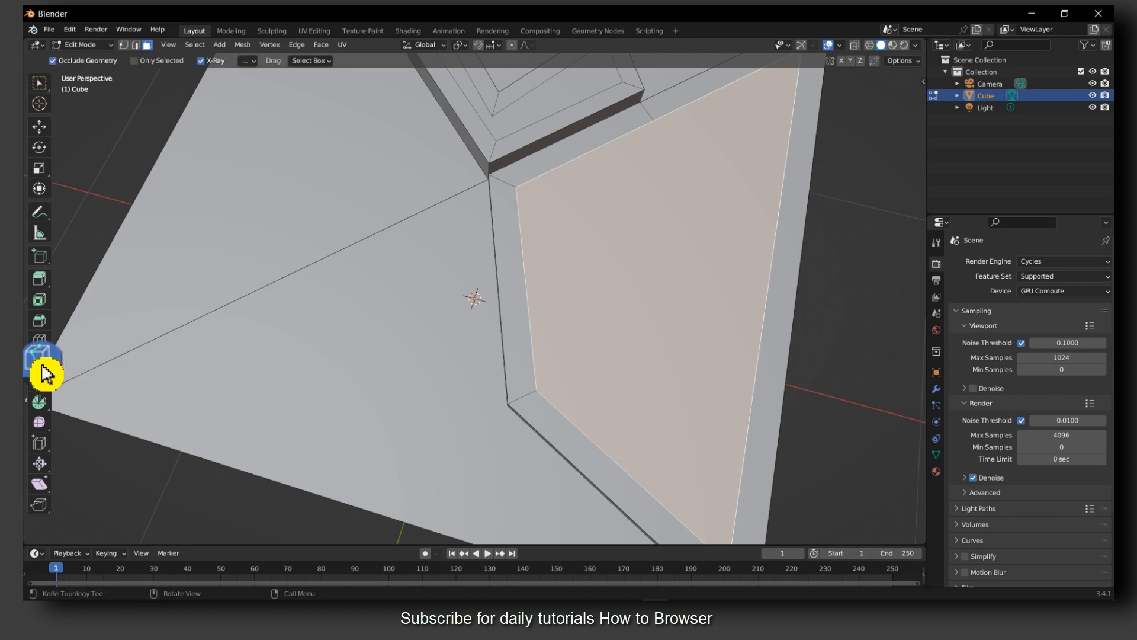